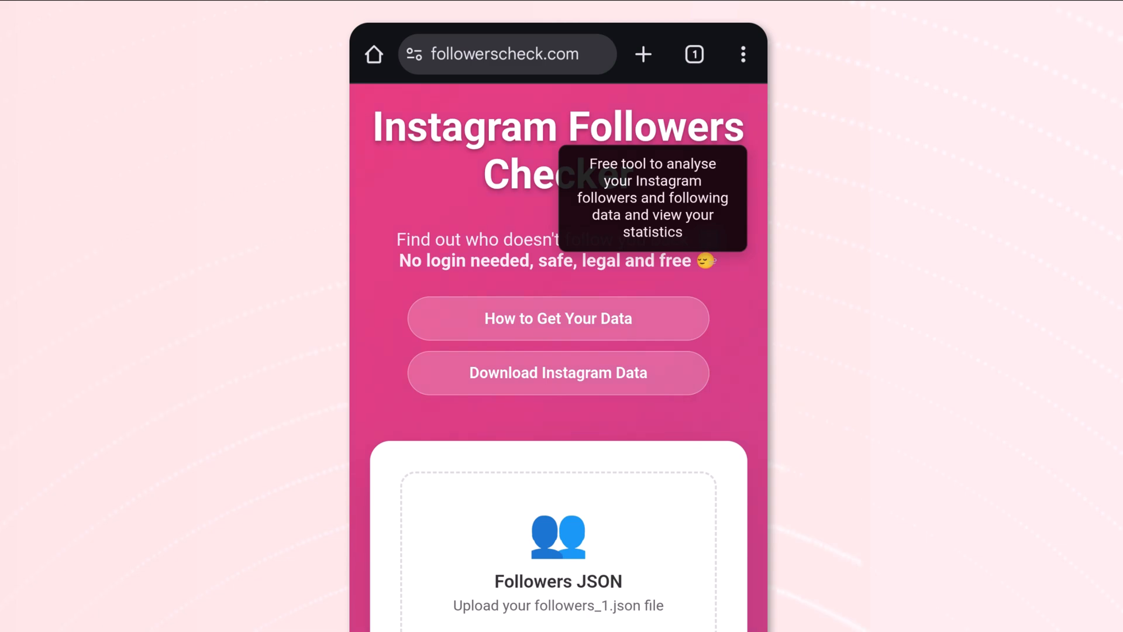
Scroll Instagram settings to reach the Meta Accounts Centre account settings list
scroll(down, 3)
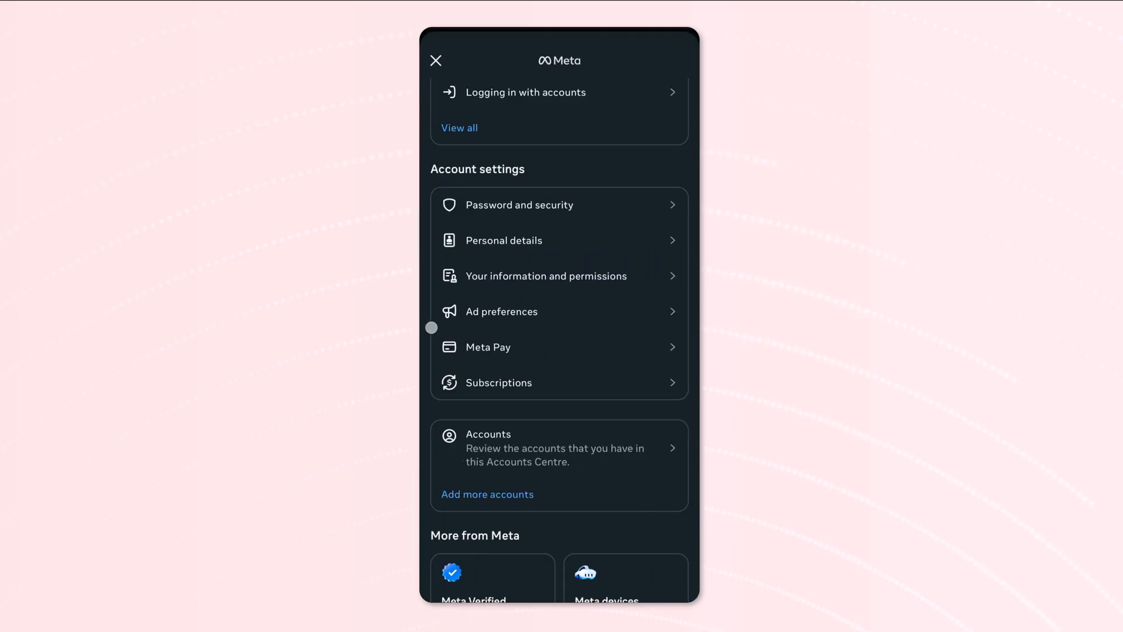
Go through Accounts Centre and Your information and permissions to Download your information
click(435, 60)
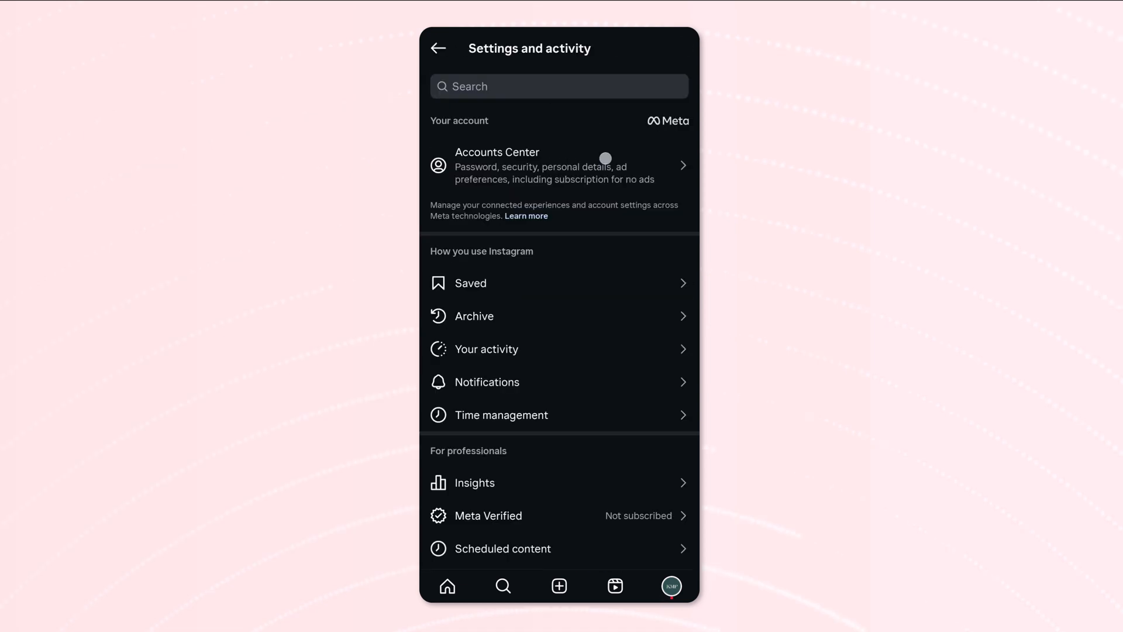
click(559, 165)
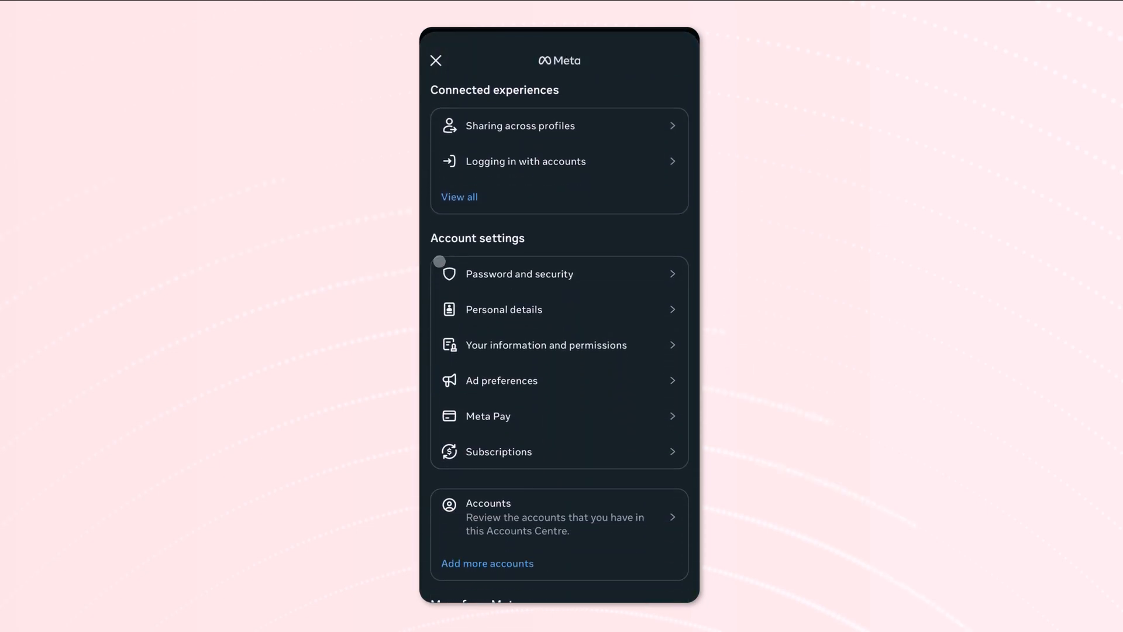
click(546, 345)
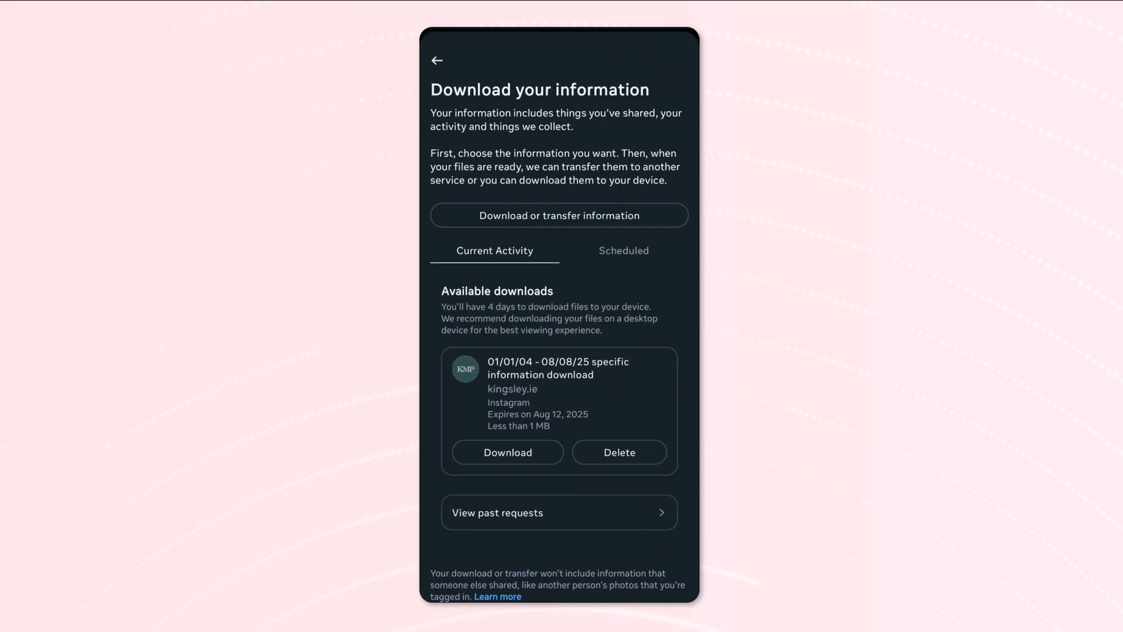
Request an export of only Followers and following data for the kingsley.ie profile
click(559, 216)
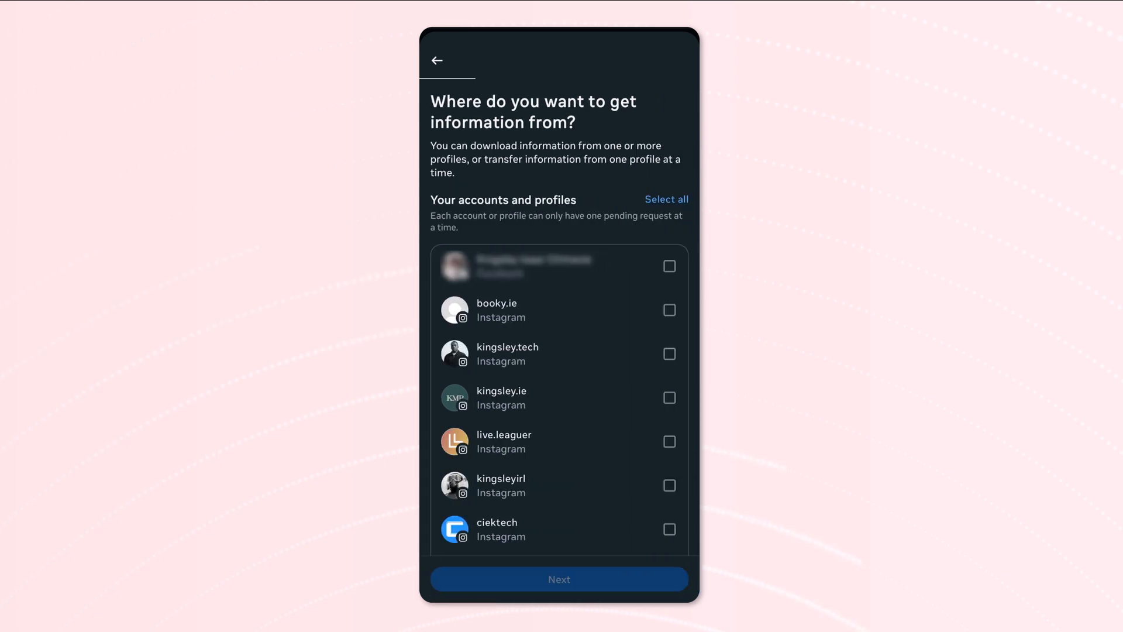
click(669, 398)
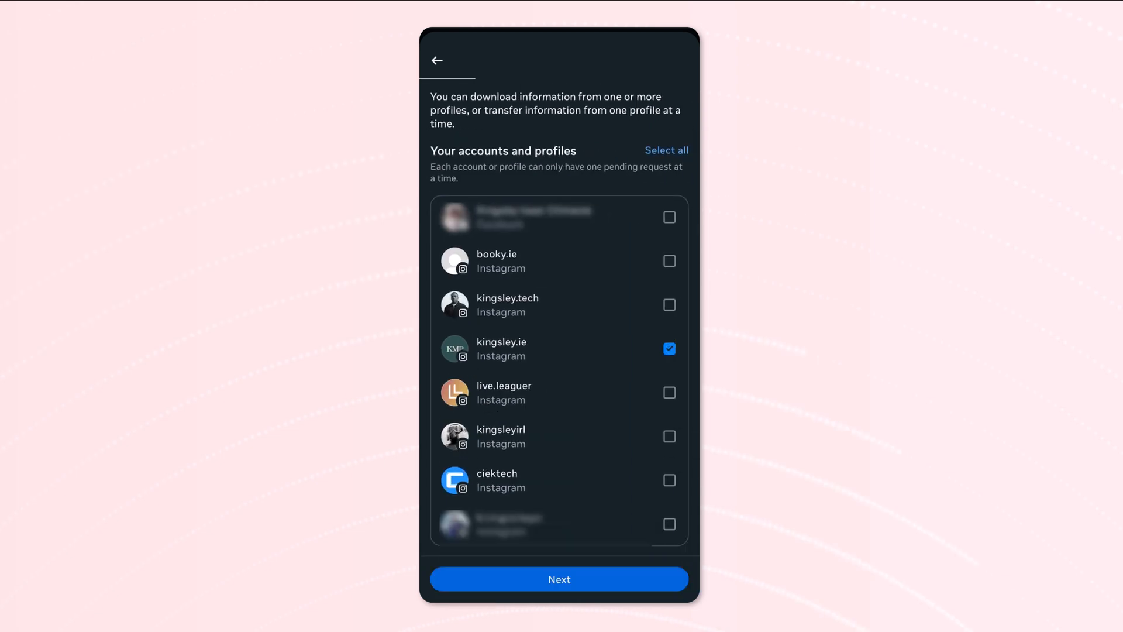
click(559, 578)
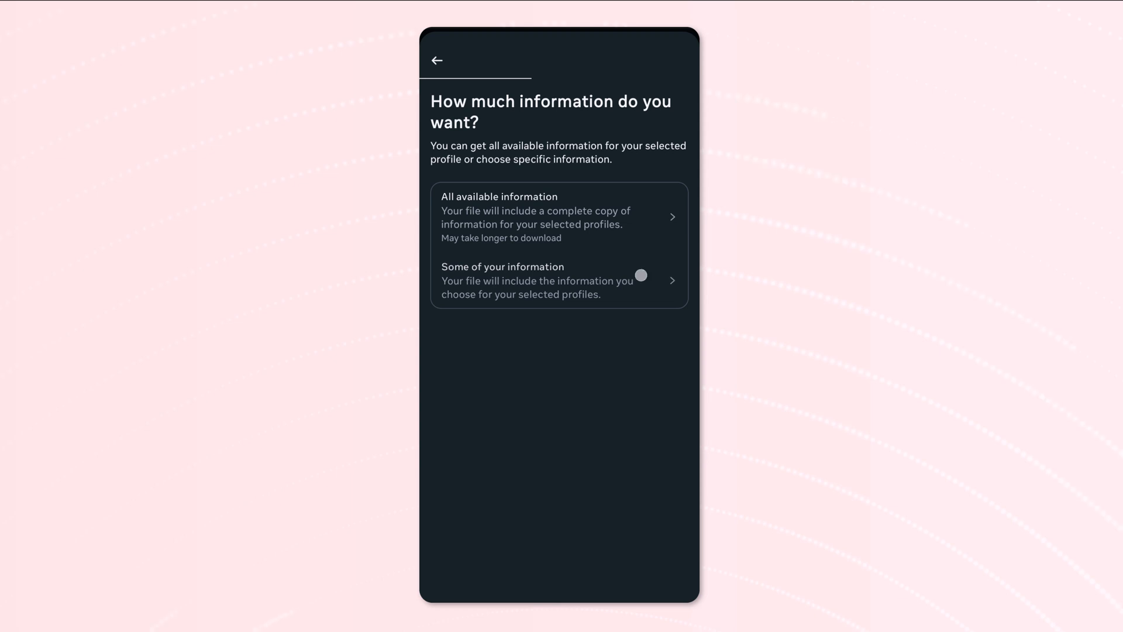
click(536, 281)
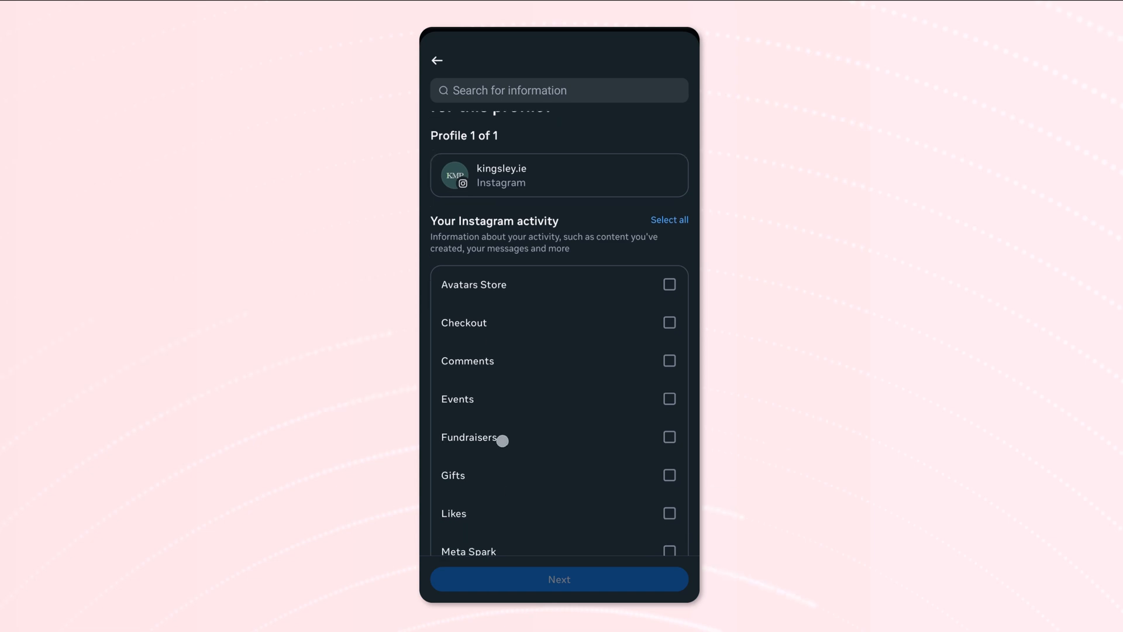
scroll(down, 3)
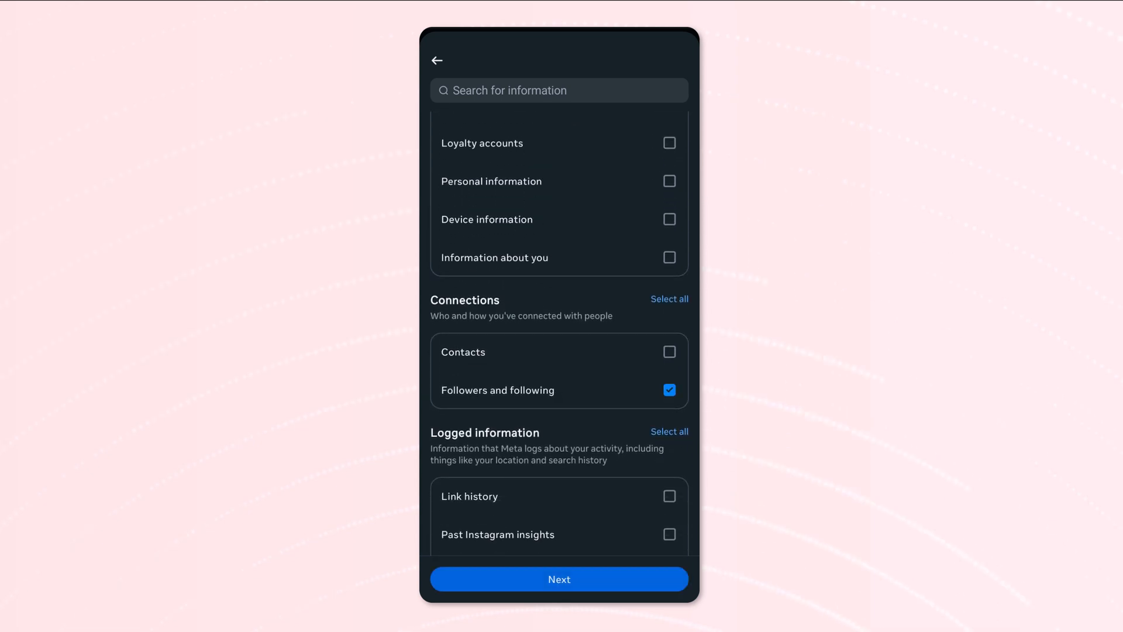
click(559, 579)
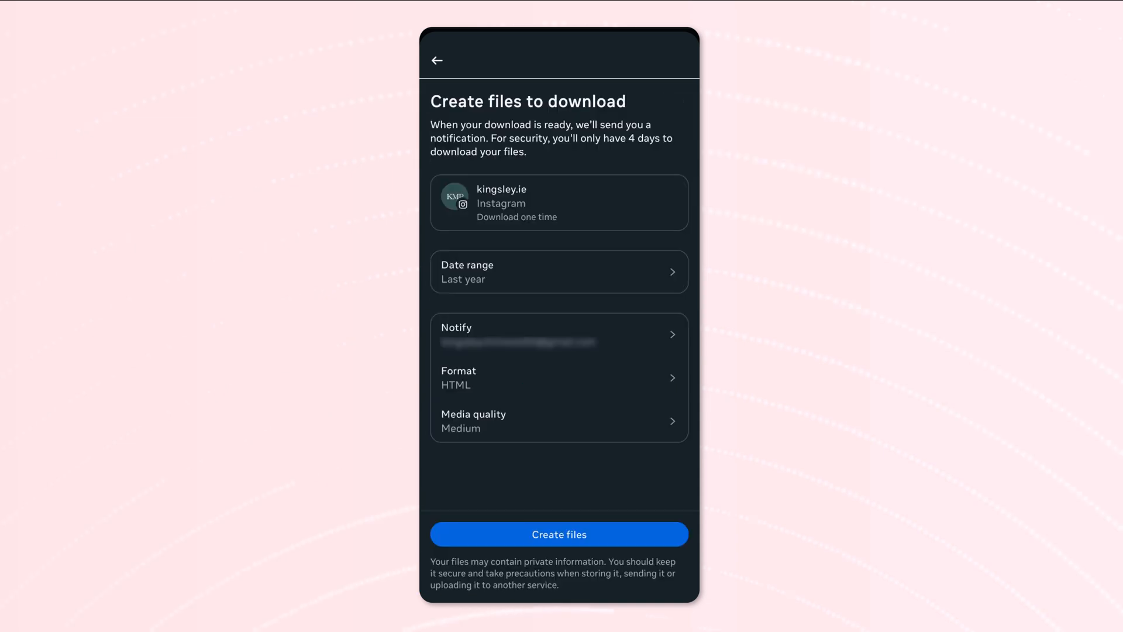
Set the export to All time date range, JSON format and Low media quality
click(559, 271)
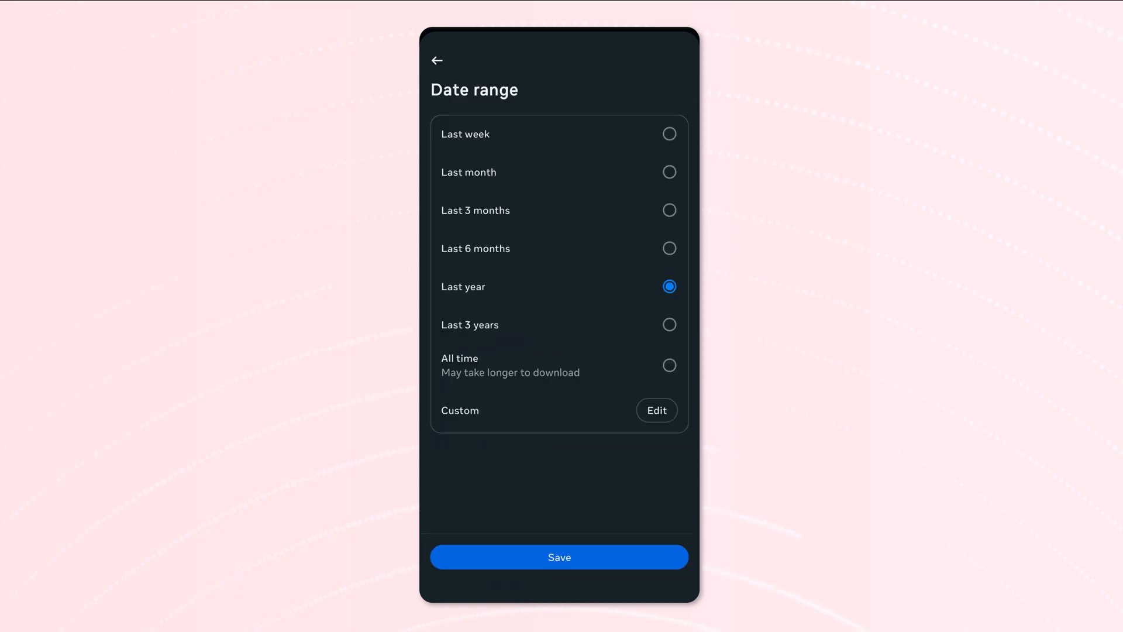
click(669, 365)
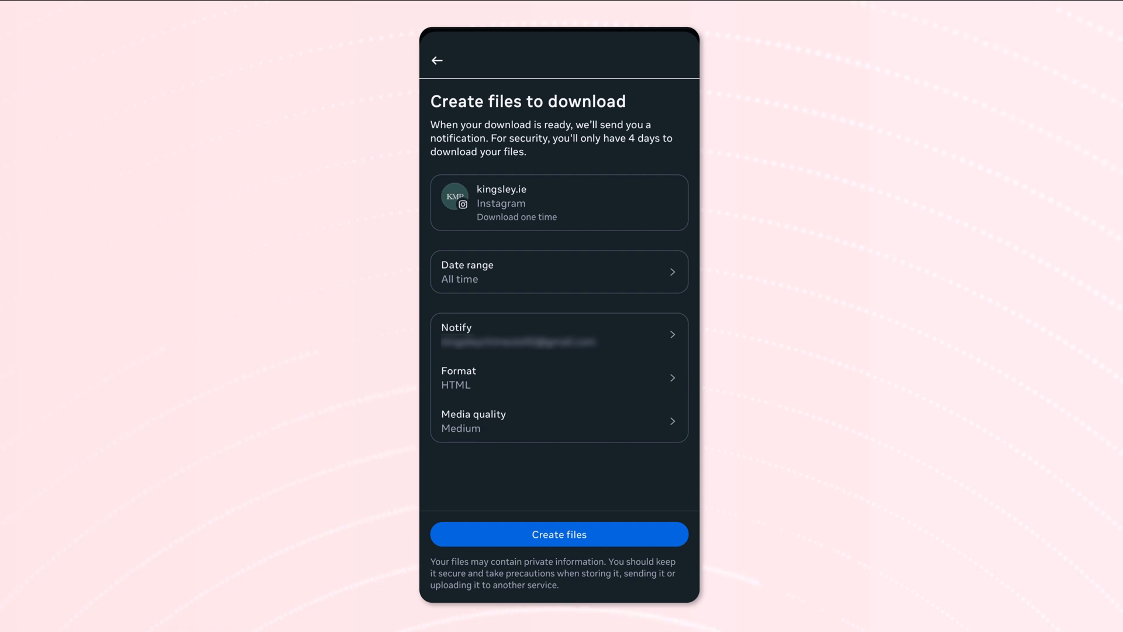
click(559, 378)
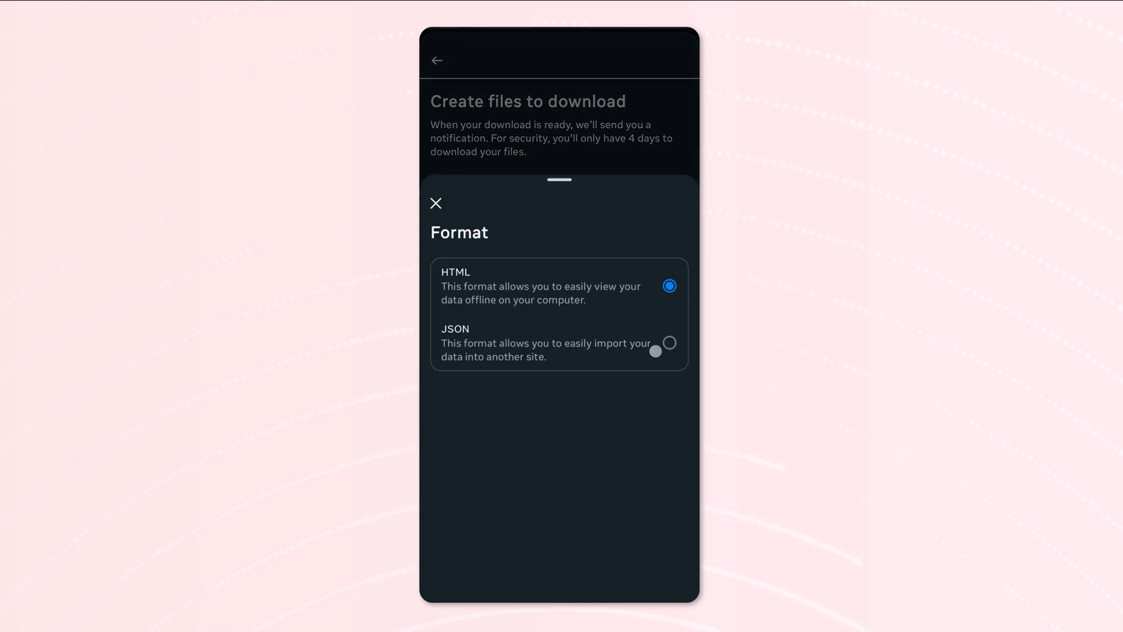
click(670, 343)
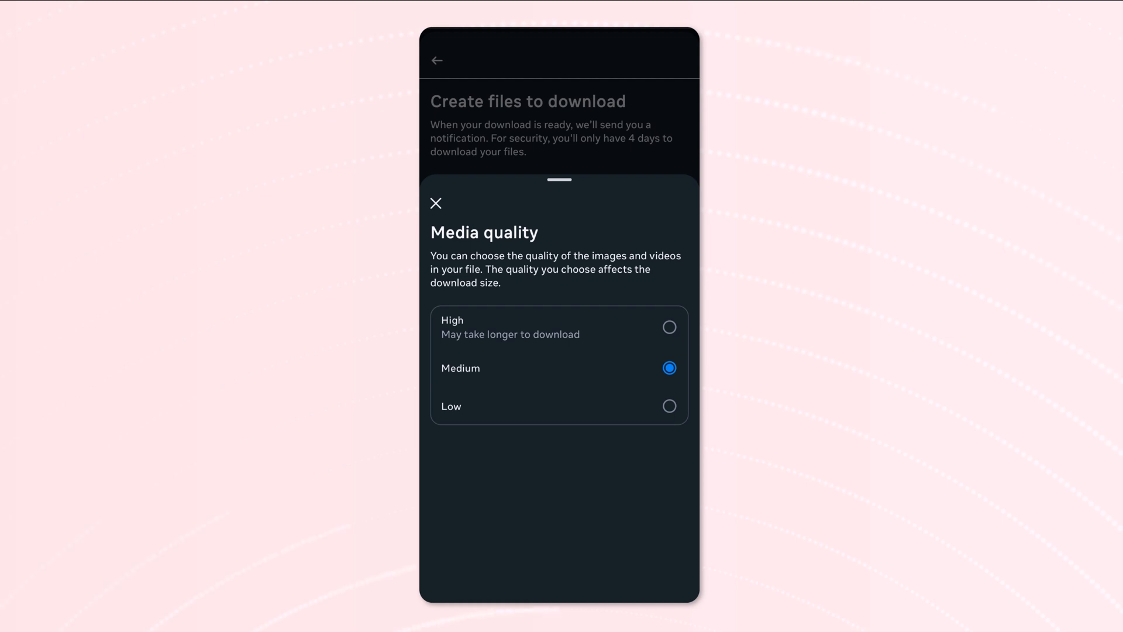
click(669, 406)
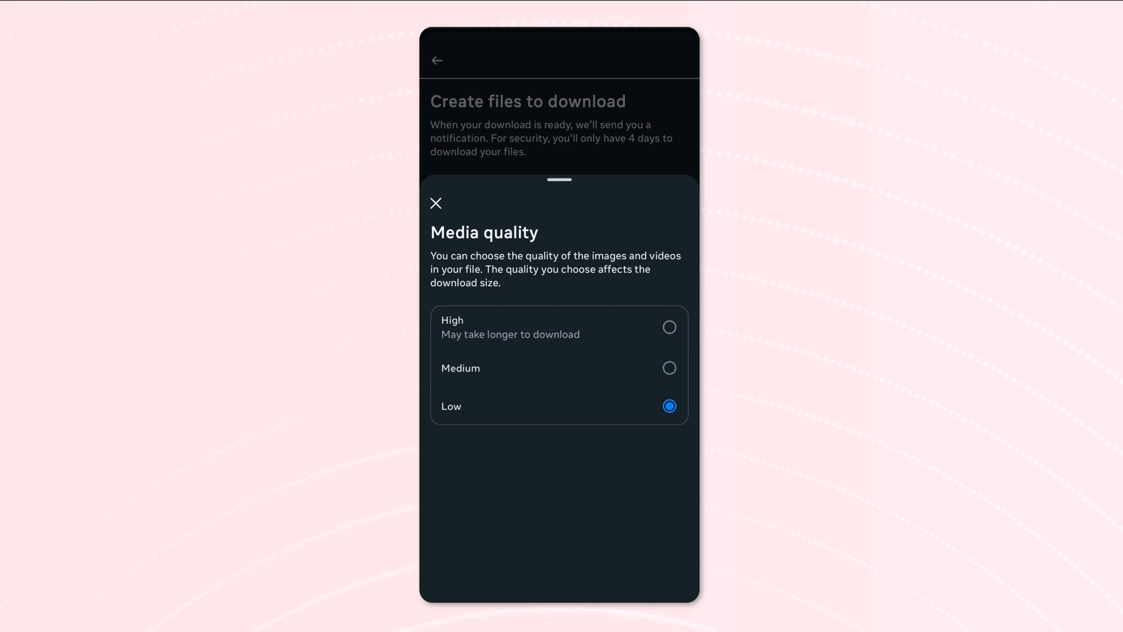
click(435, 203)
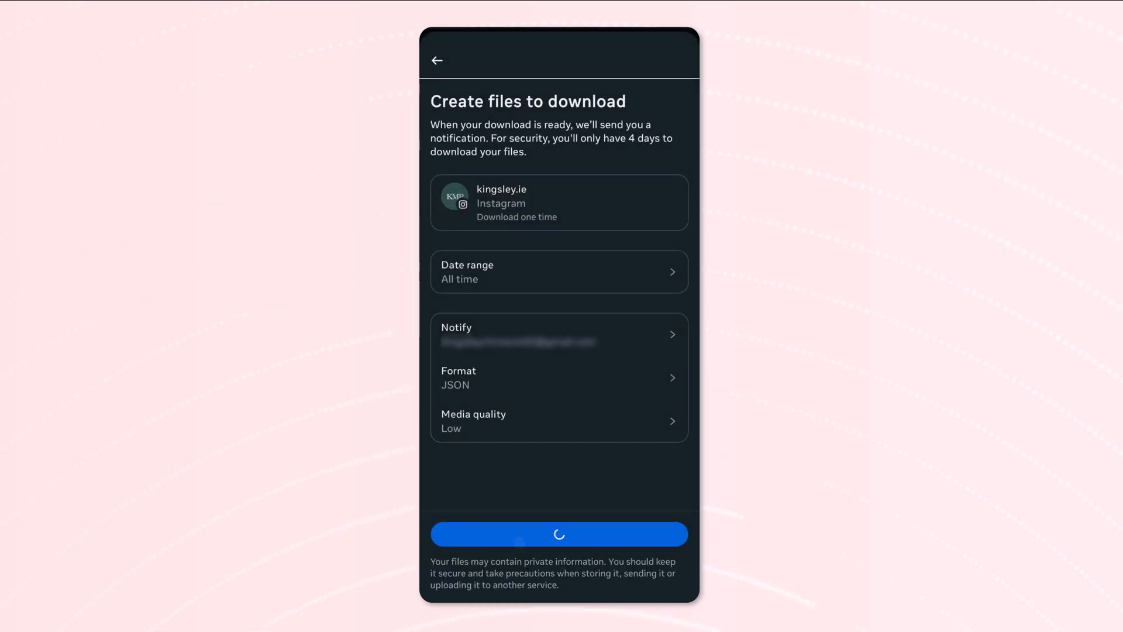
Create the files and download the available 01/01/04 - 08/08/25 information export
click(559, 534)
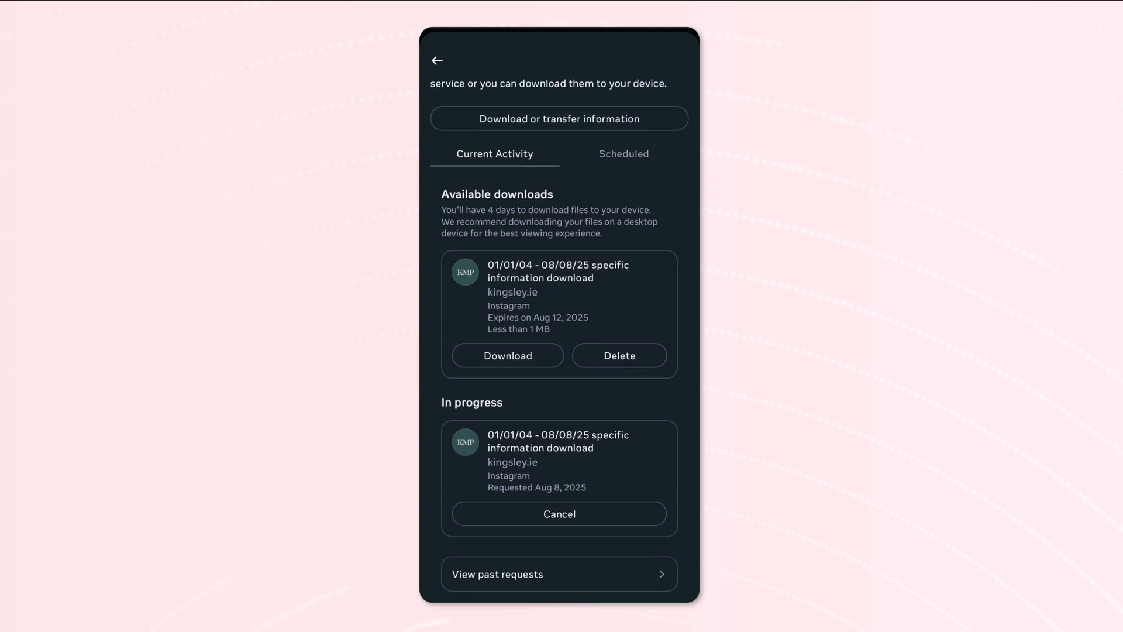
click(507, 355)
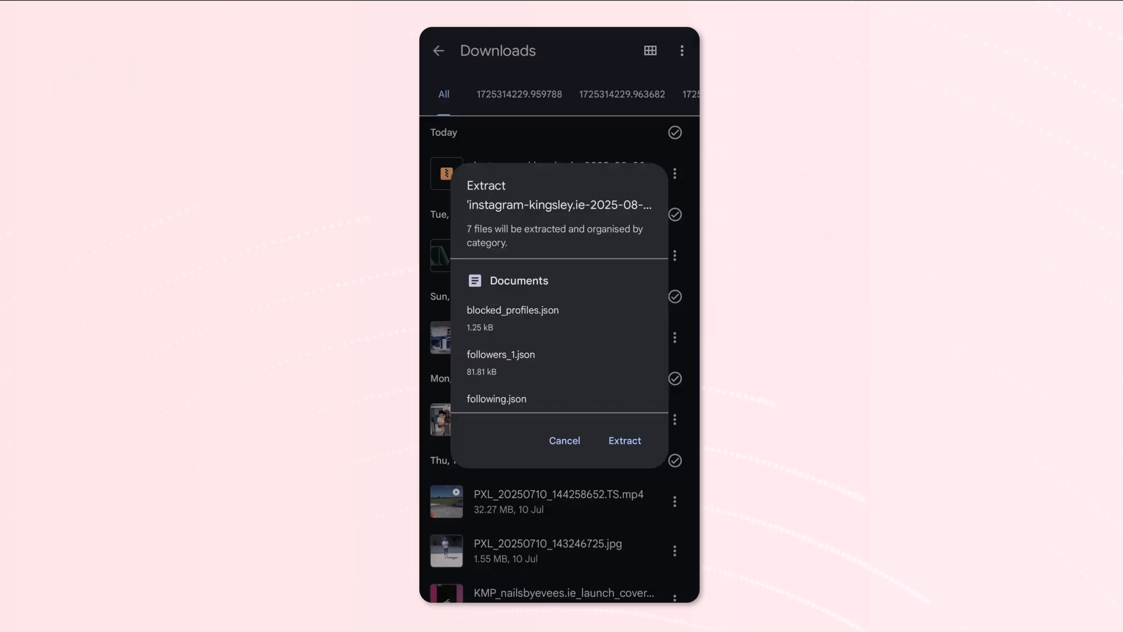
Extract the seven JSON files from the downloaded Instagram zip archive
click(623, 441)
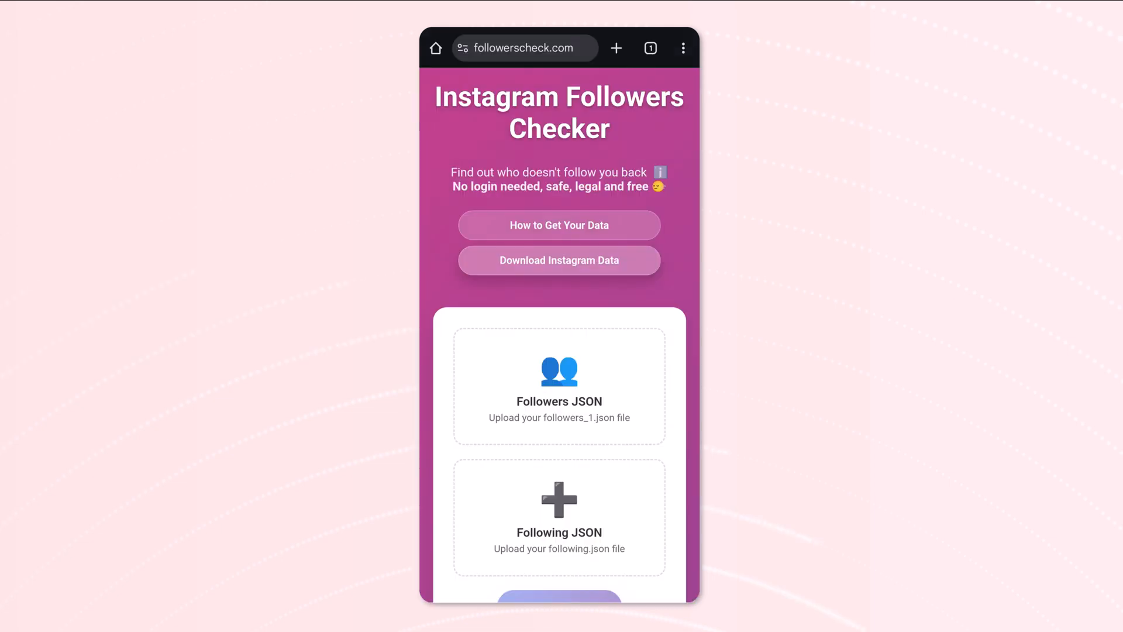
Upload following.json and analyse, revealing 17 of 261 followed accounts not following back
scroll(down, 3)
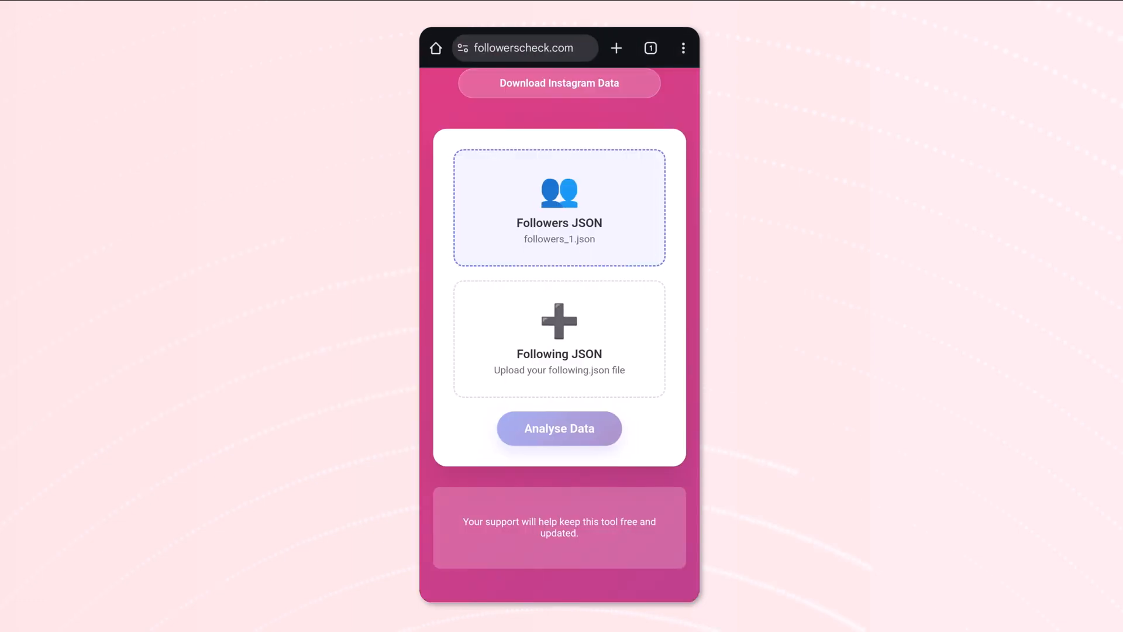
click(558, 339)
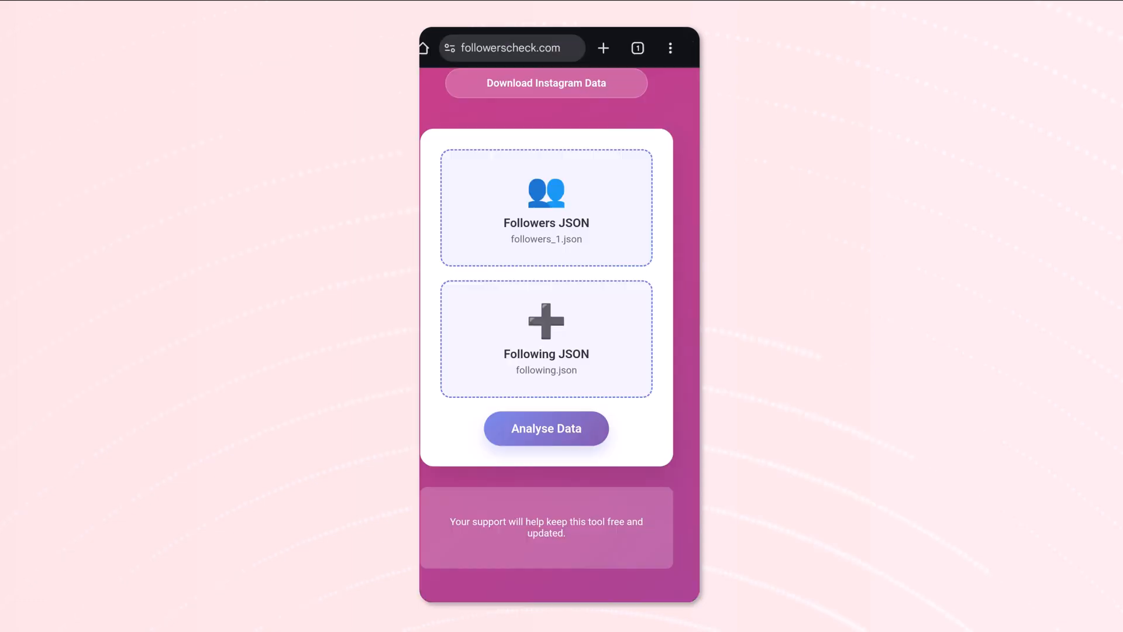
click(546, 428)
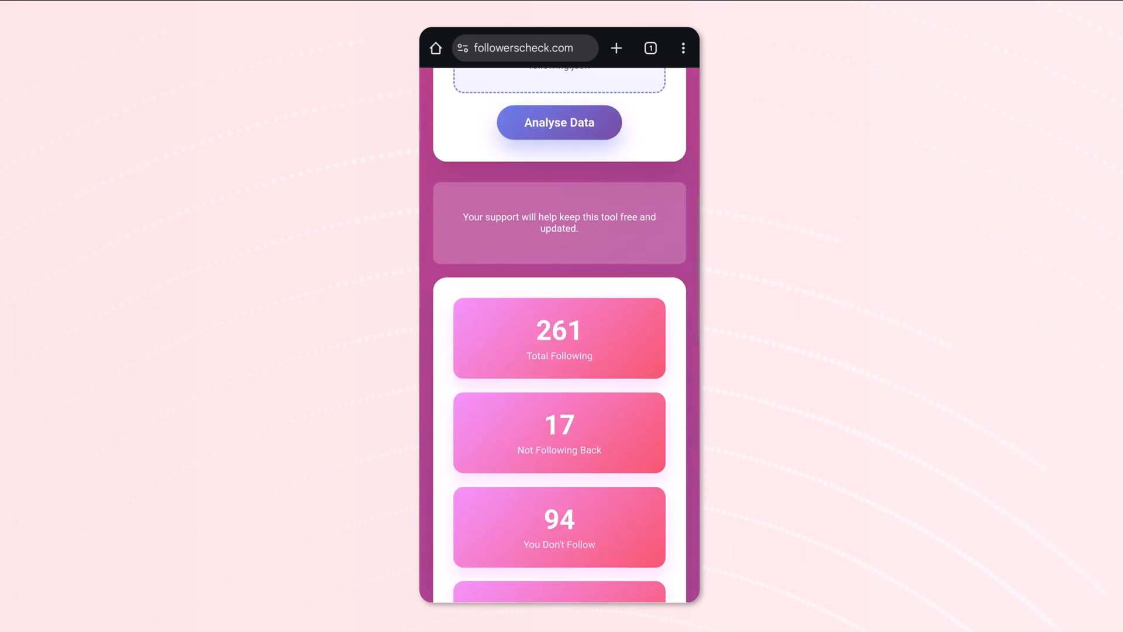
scroll(down, 3)
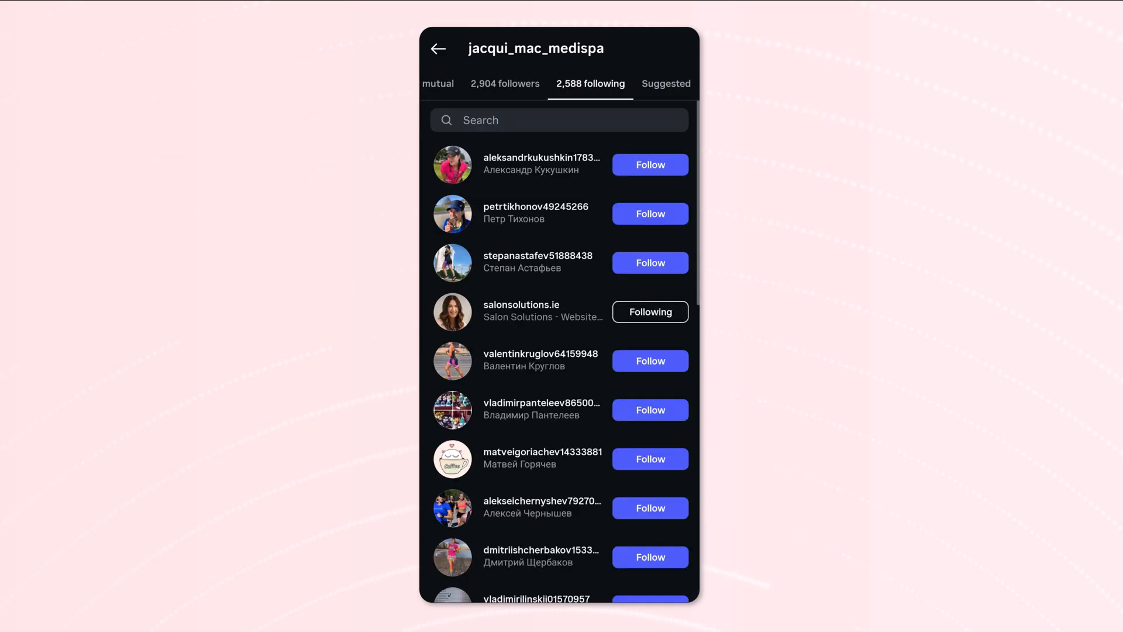
View jacqui_mac_medispa's followers list and profile, then return to the checker results
click(516, 84)
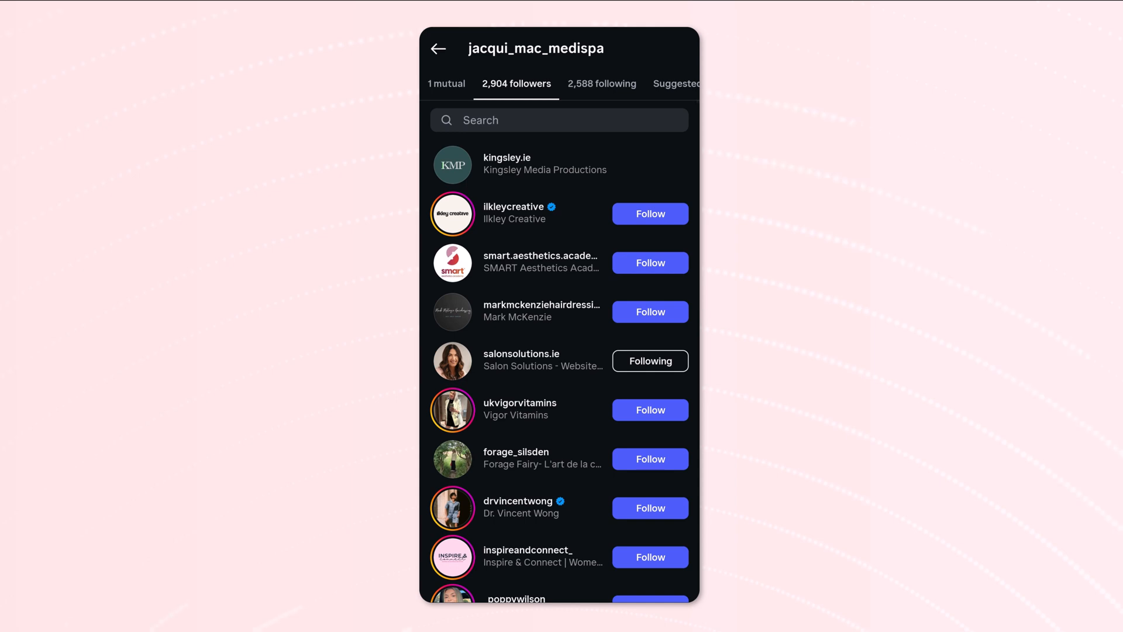
click(438, 48)
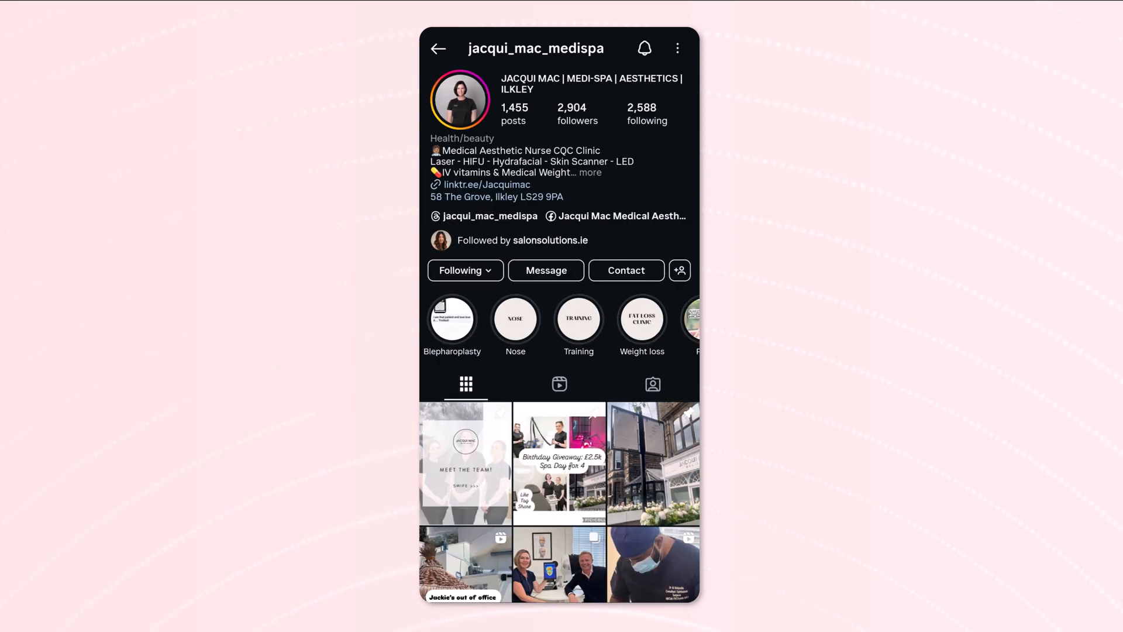
click(465, 271)
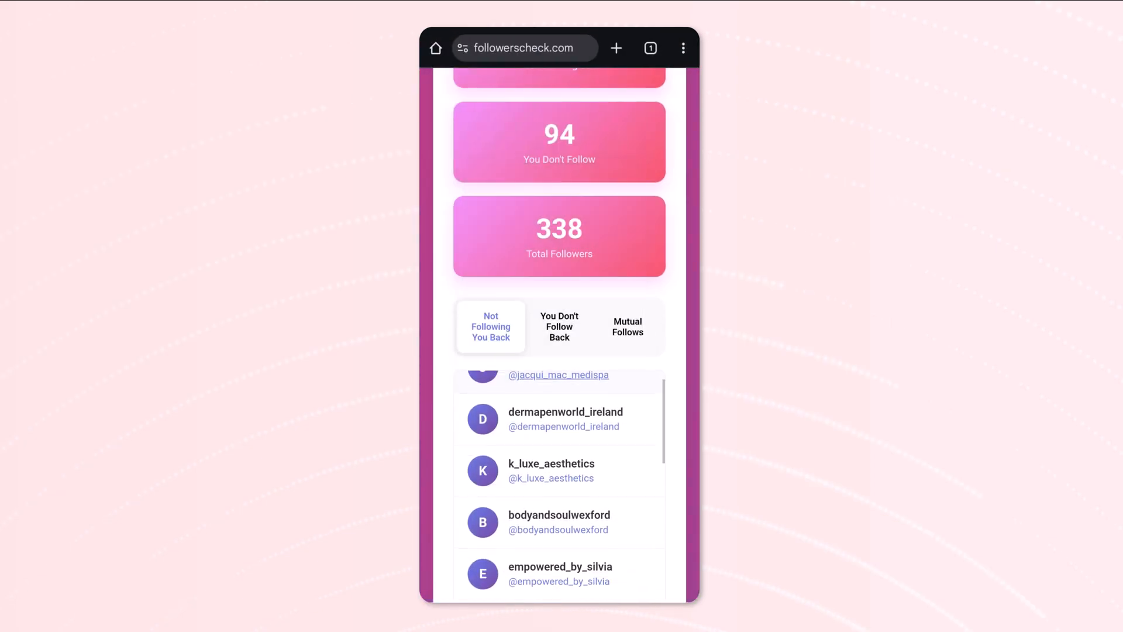
View the You Don't Follow Back and Mutual Follows lists, then relaunch the checker app
click(559, 326)
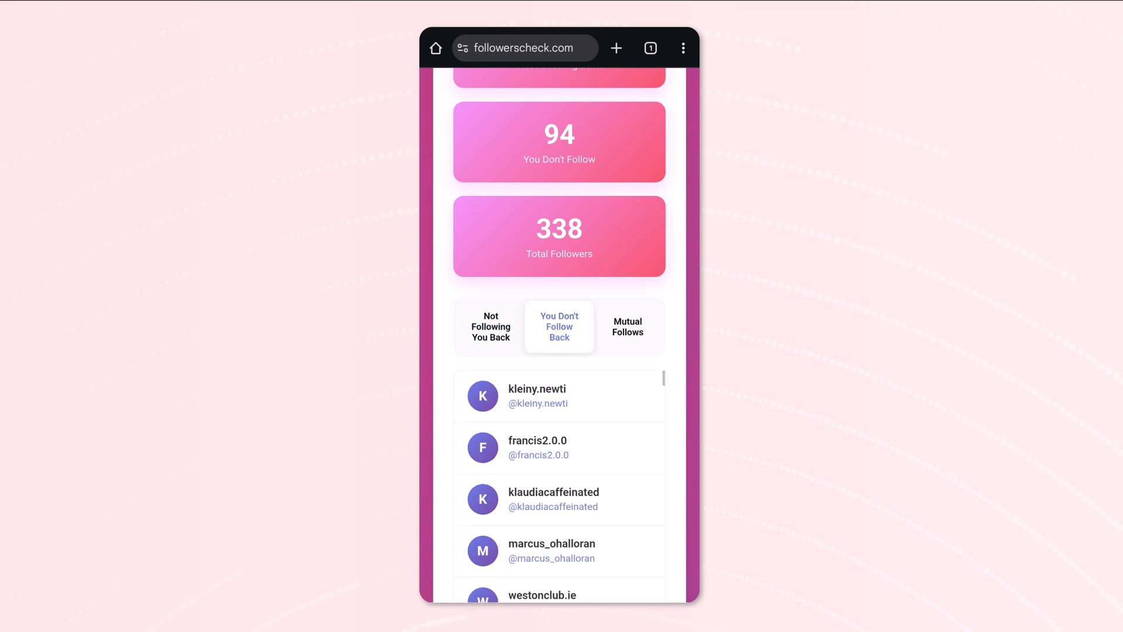
click(628, 326)
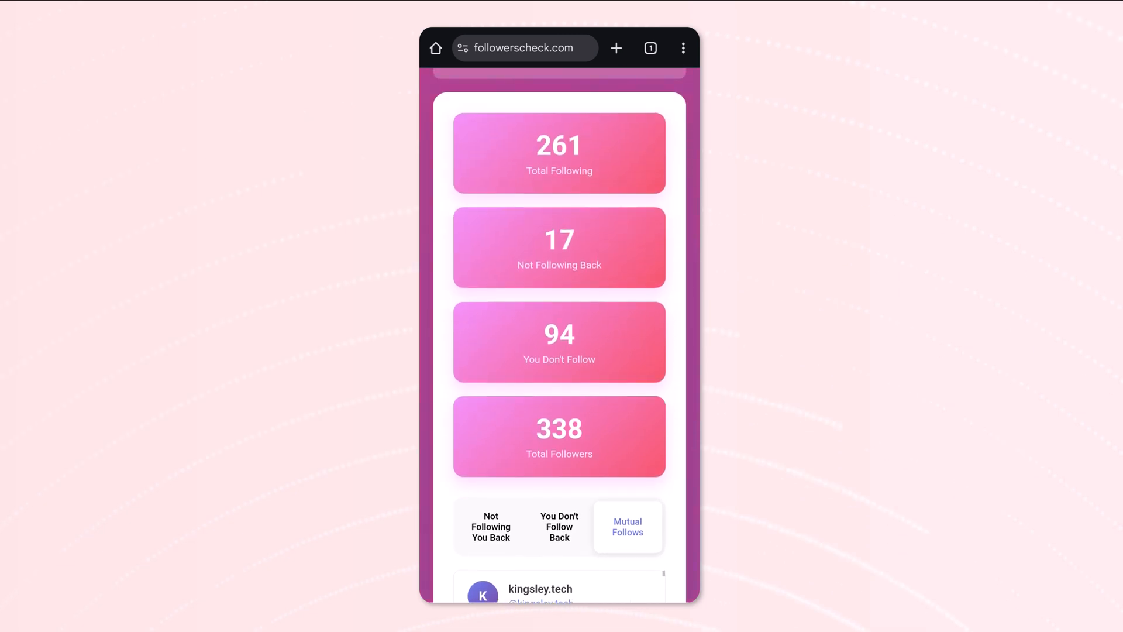
click(683, 48)
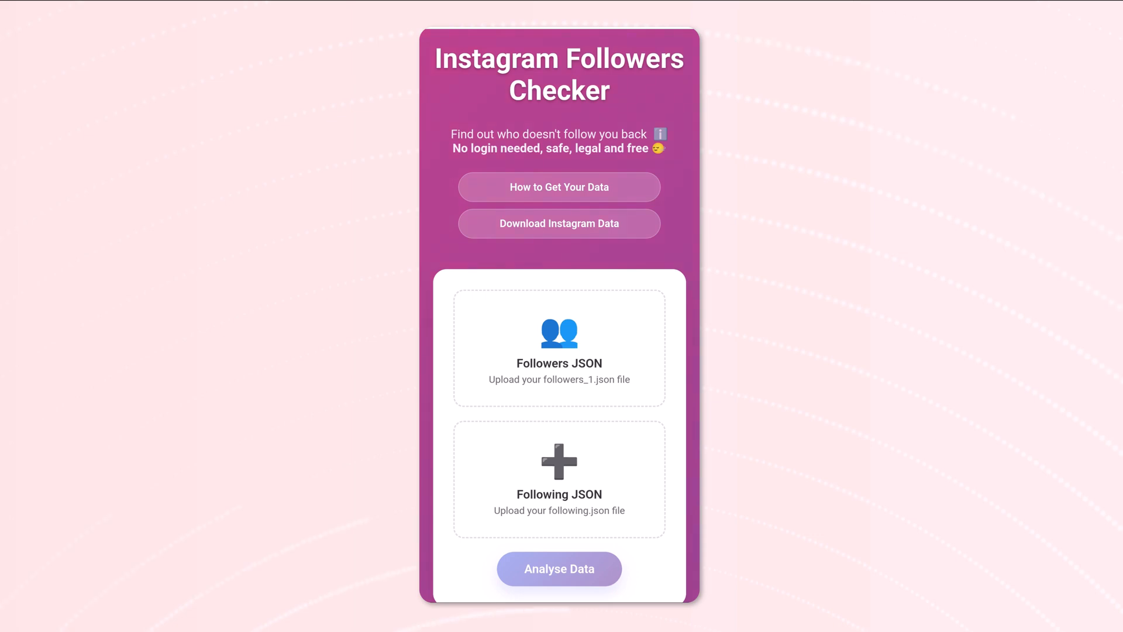
scroll(down, 3)
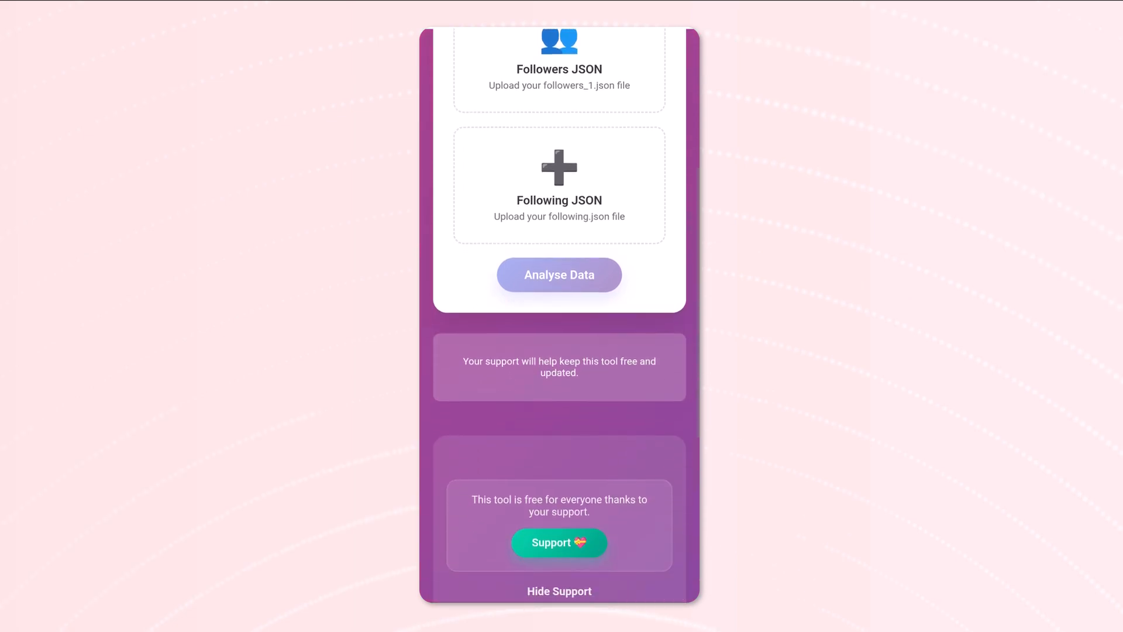
scroll(up, 3)
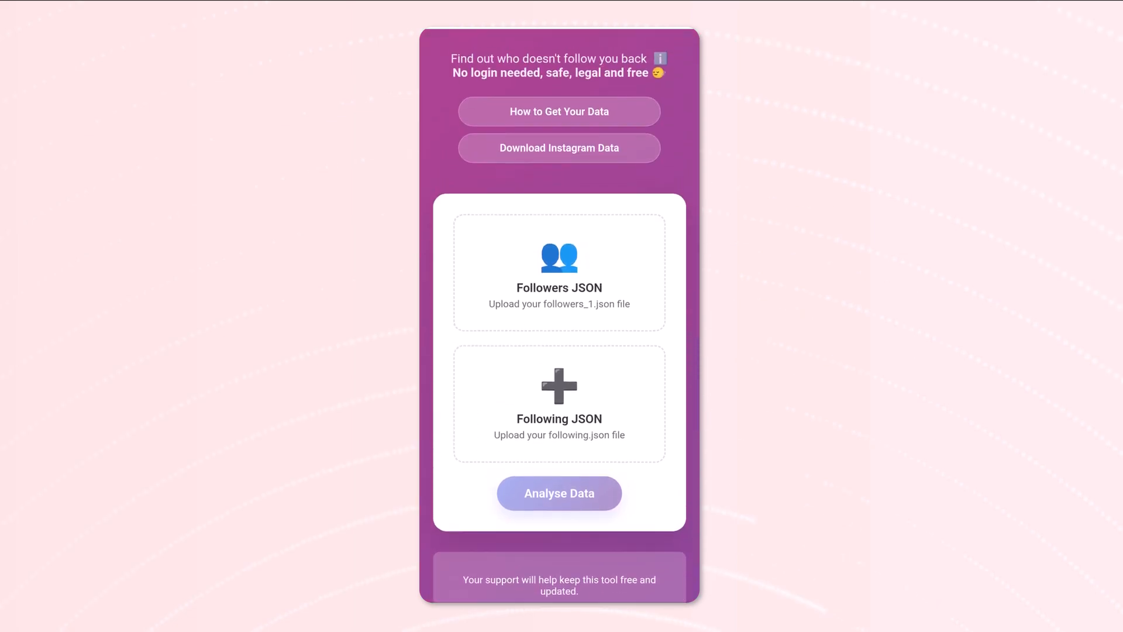
scroll(down, 3)
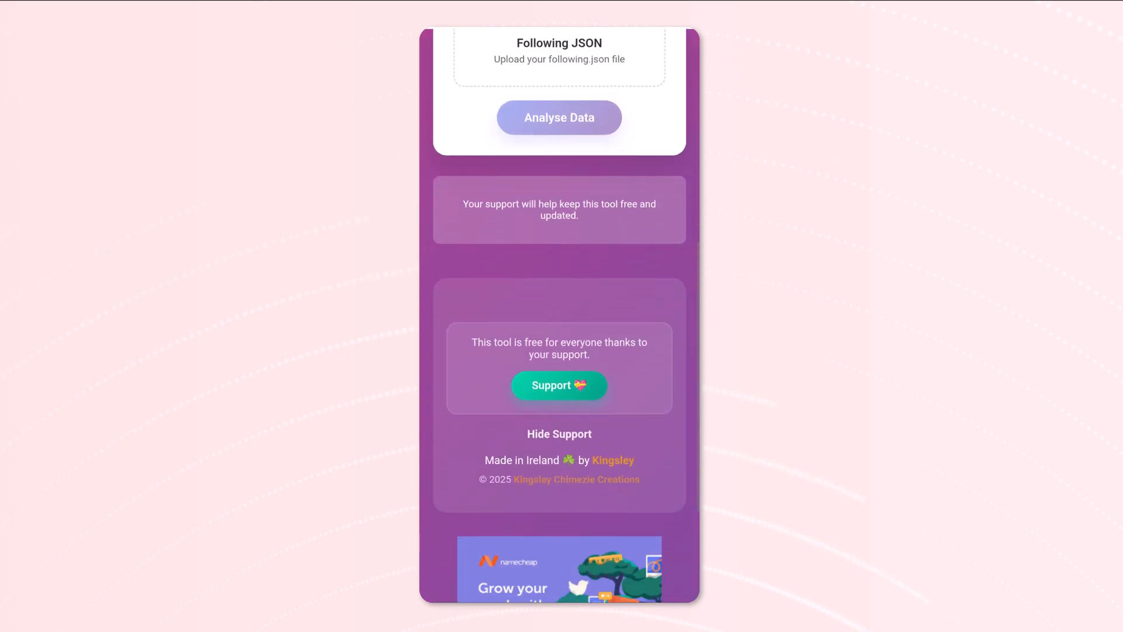